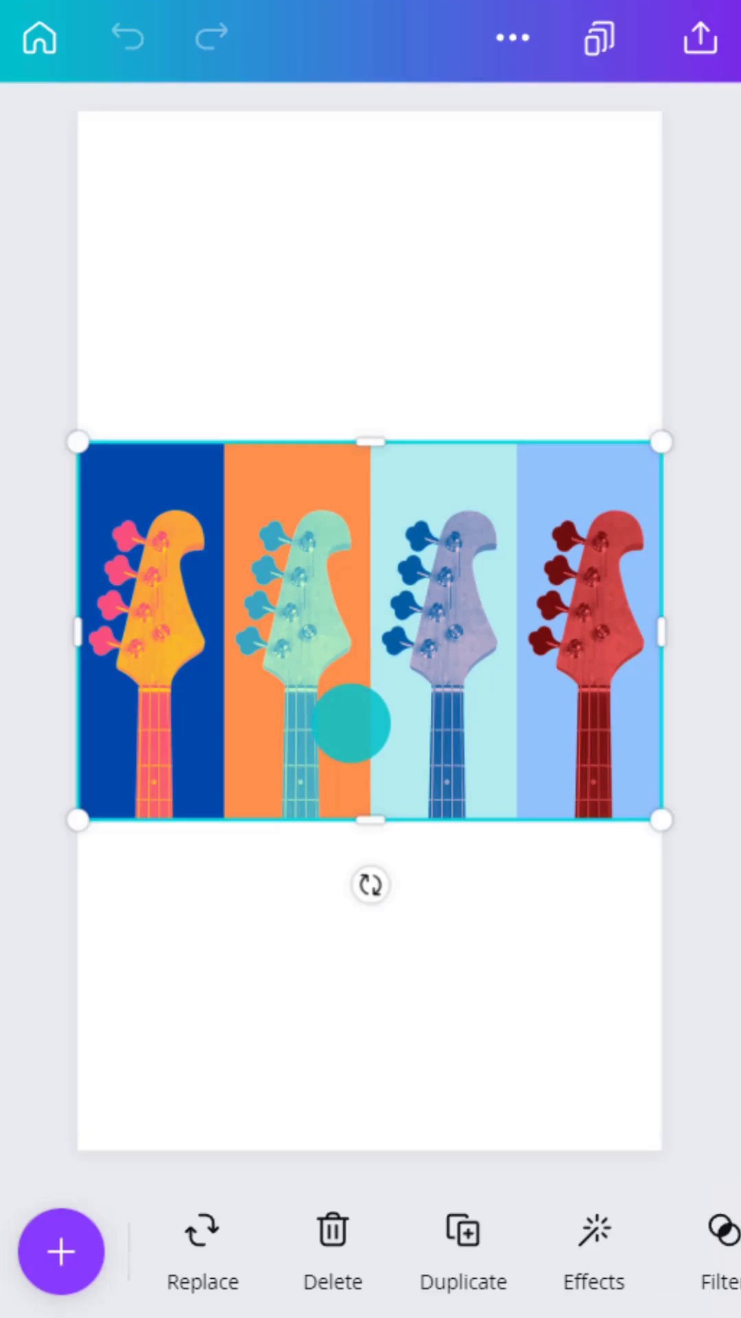
Open Smartmockups for the guitar image and browse to the T-shirt mockups
click(591, 1247)
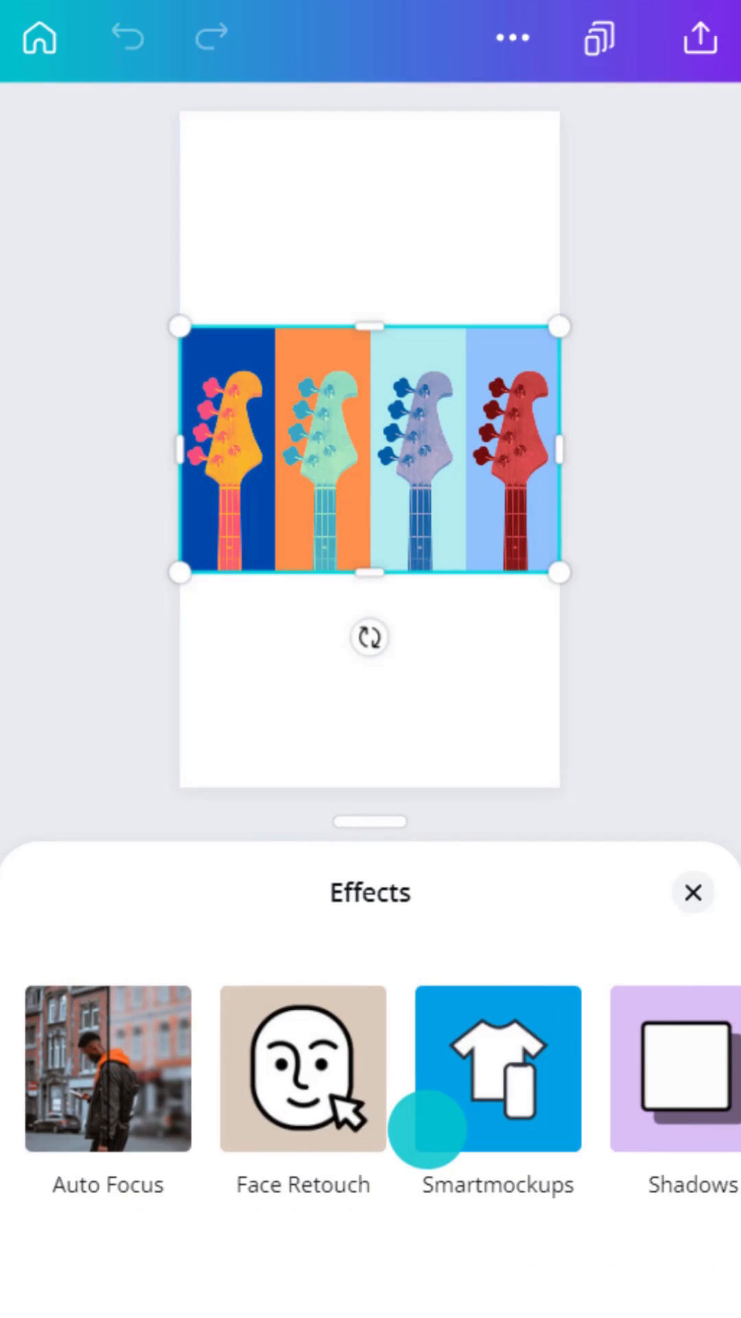
click(495, 1068)
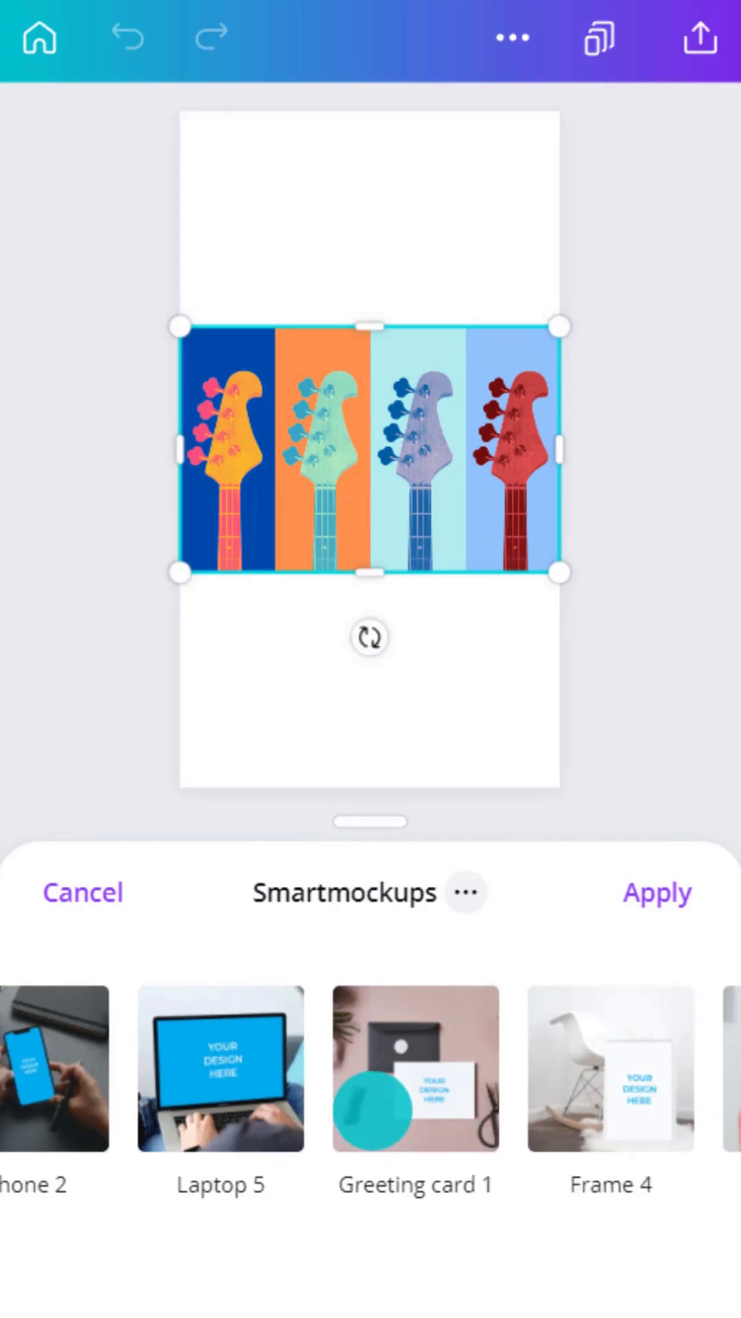
scroll(left, 3)
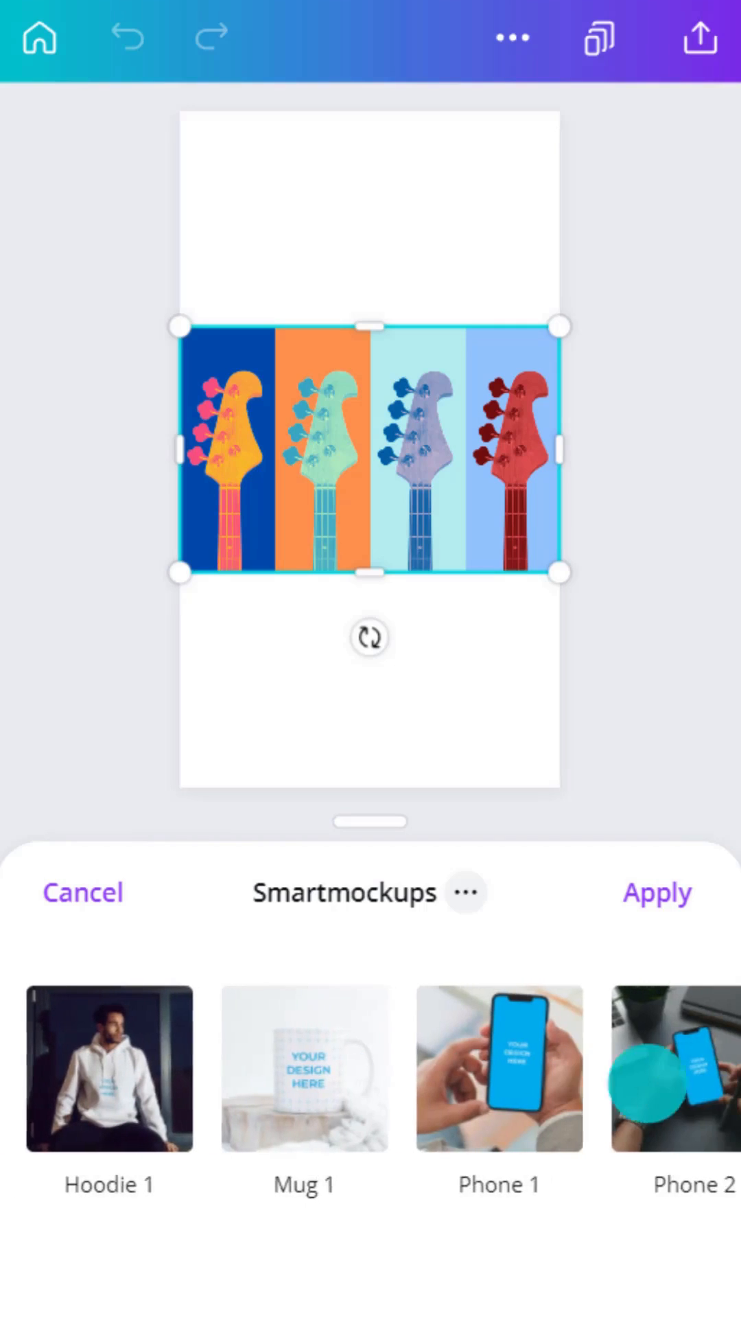
scroll(left, 3)
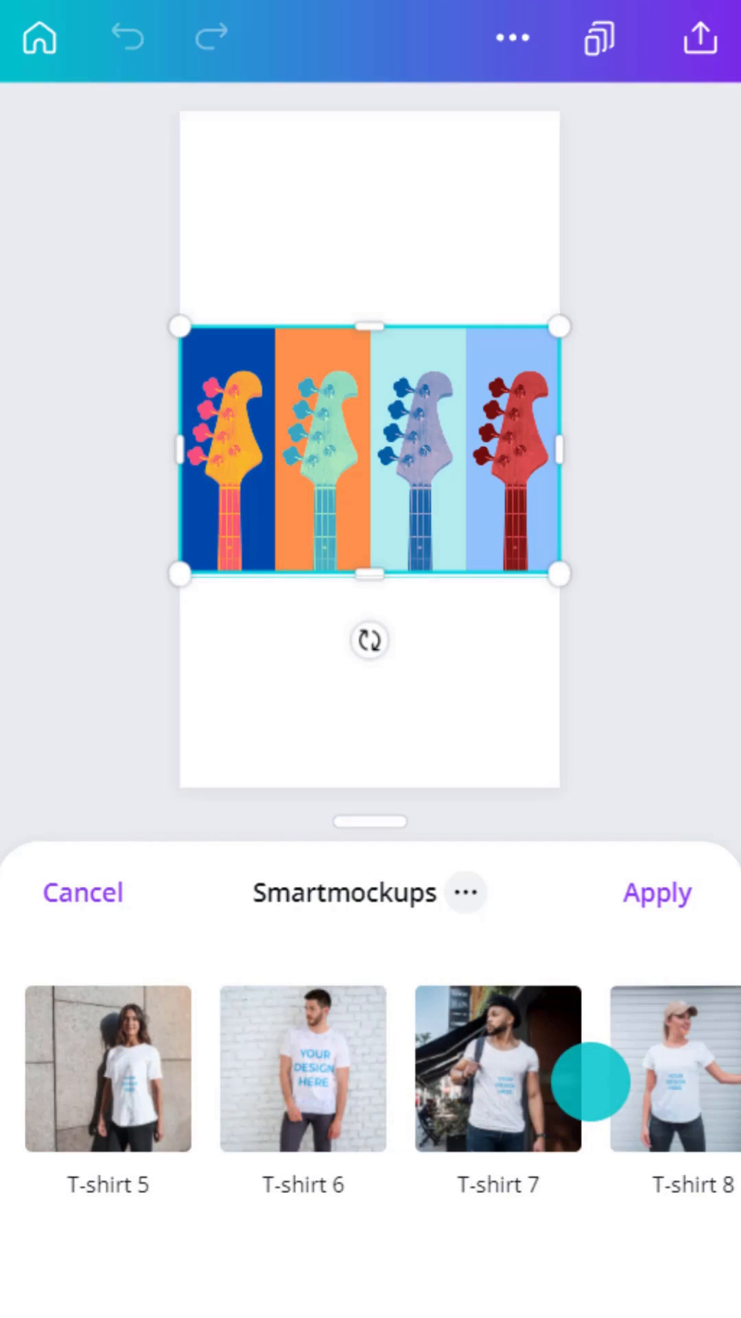
Apply the T-shirt 7 mockup and drop the photo into the Graphic T-Shirt product page
click(498, 1069)
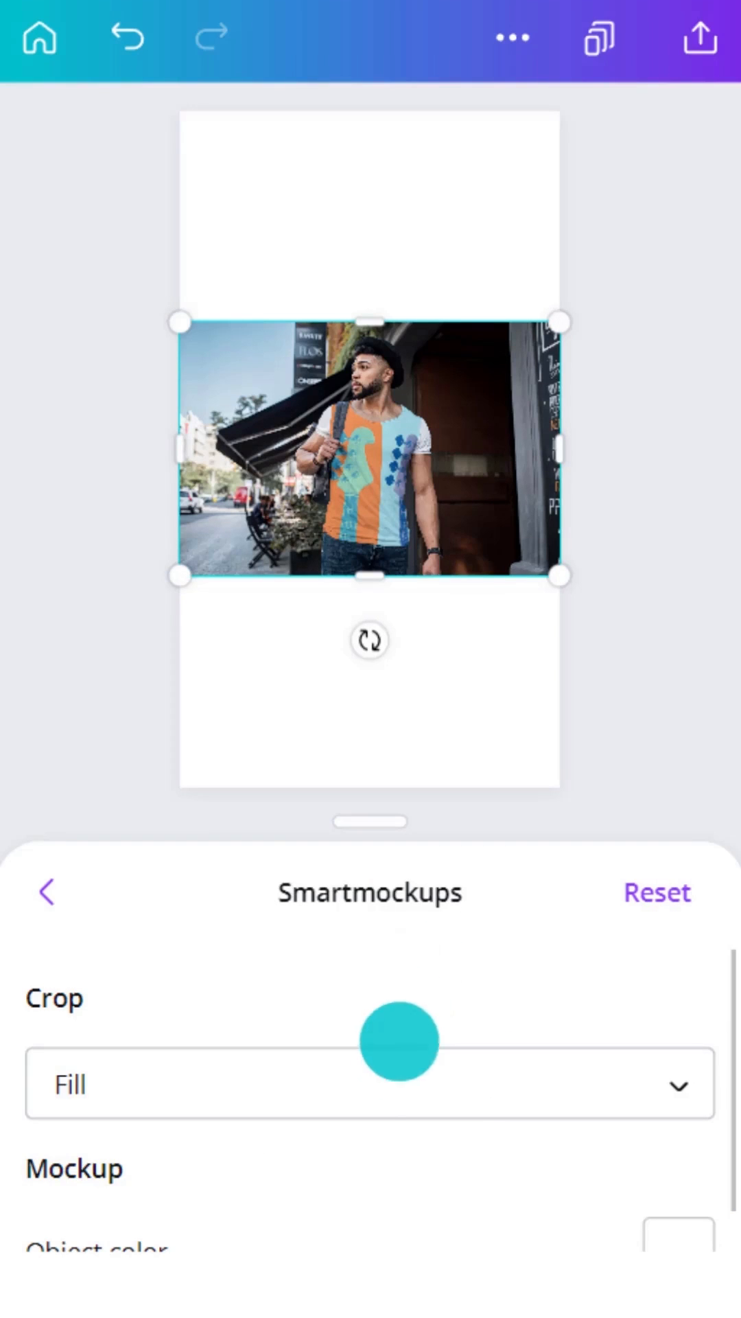
drag(397, 1041, 370, 1285)
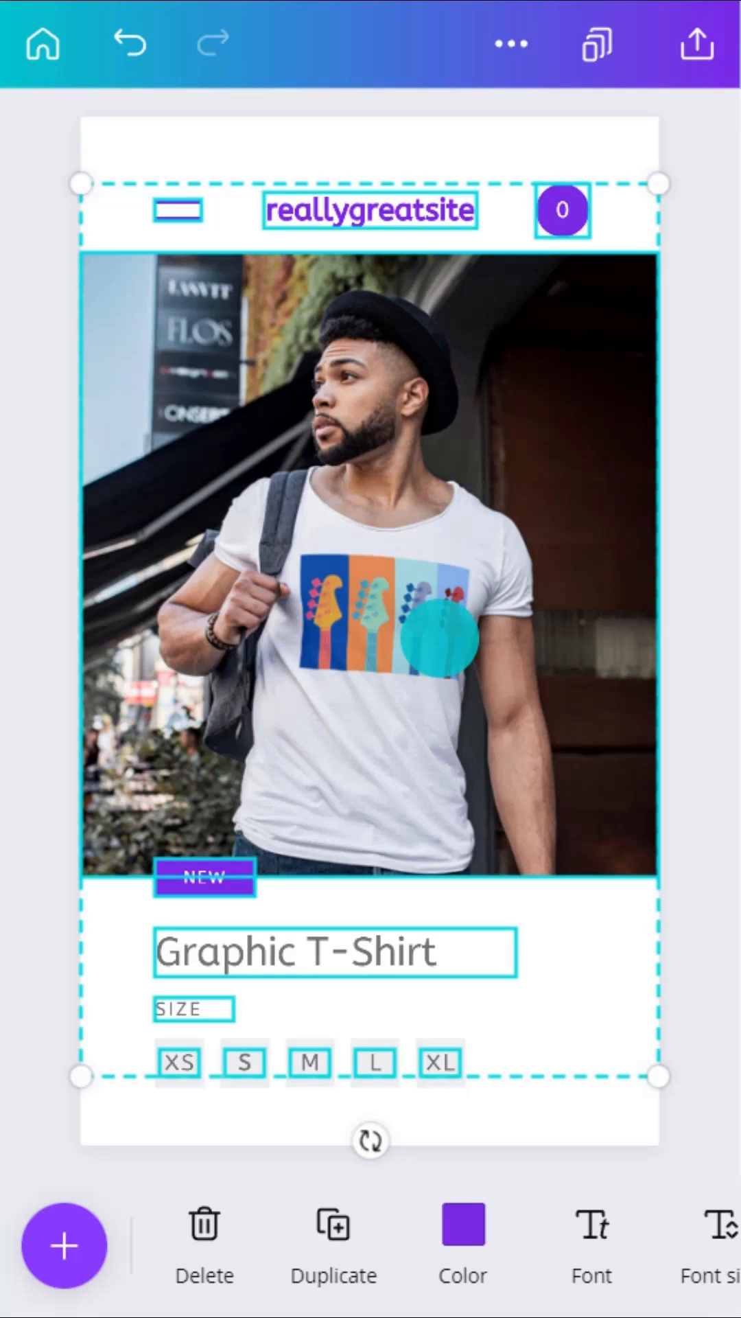
Download the product page and place the image on a blank portrait design
click(694, 43)
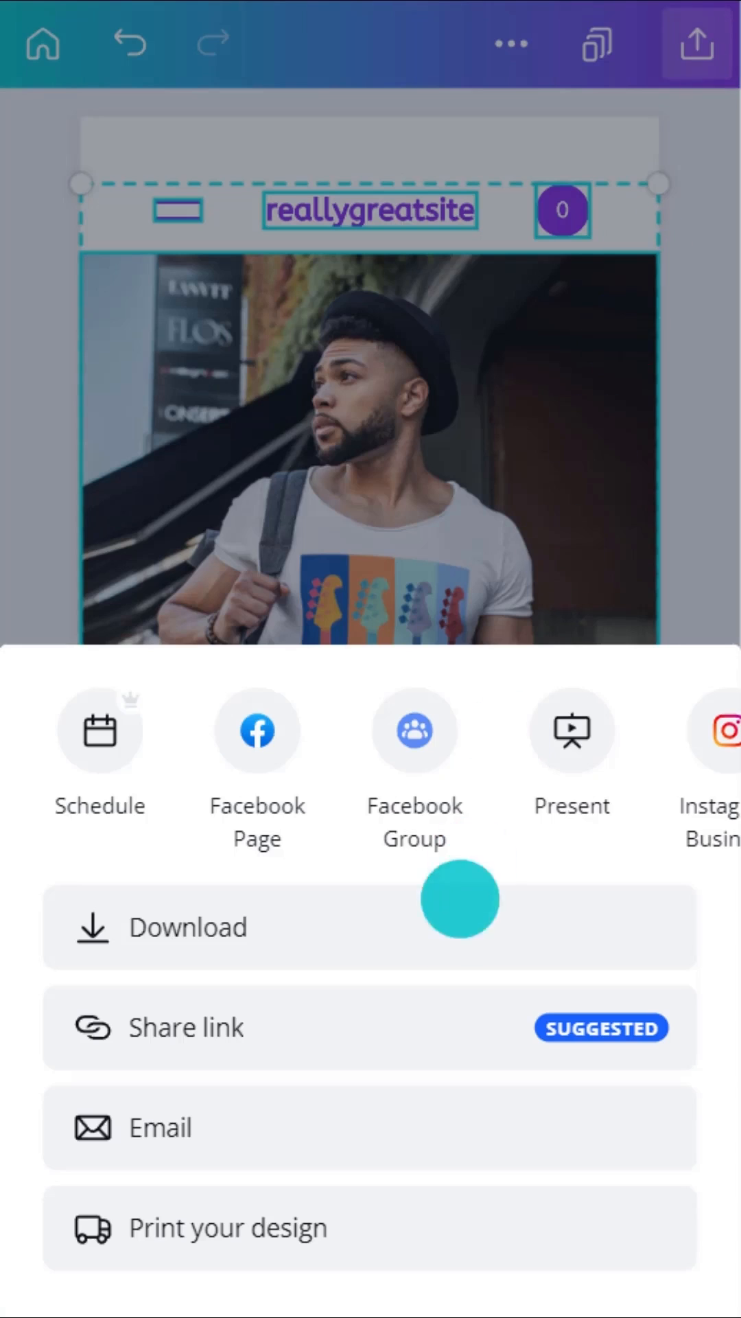
click(187, 927)
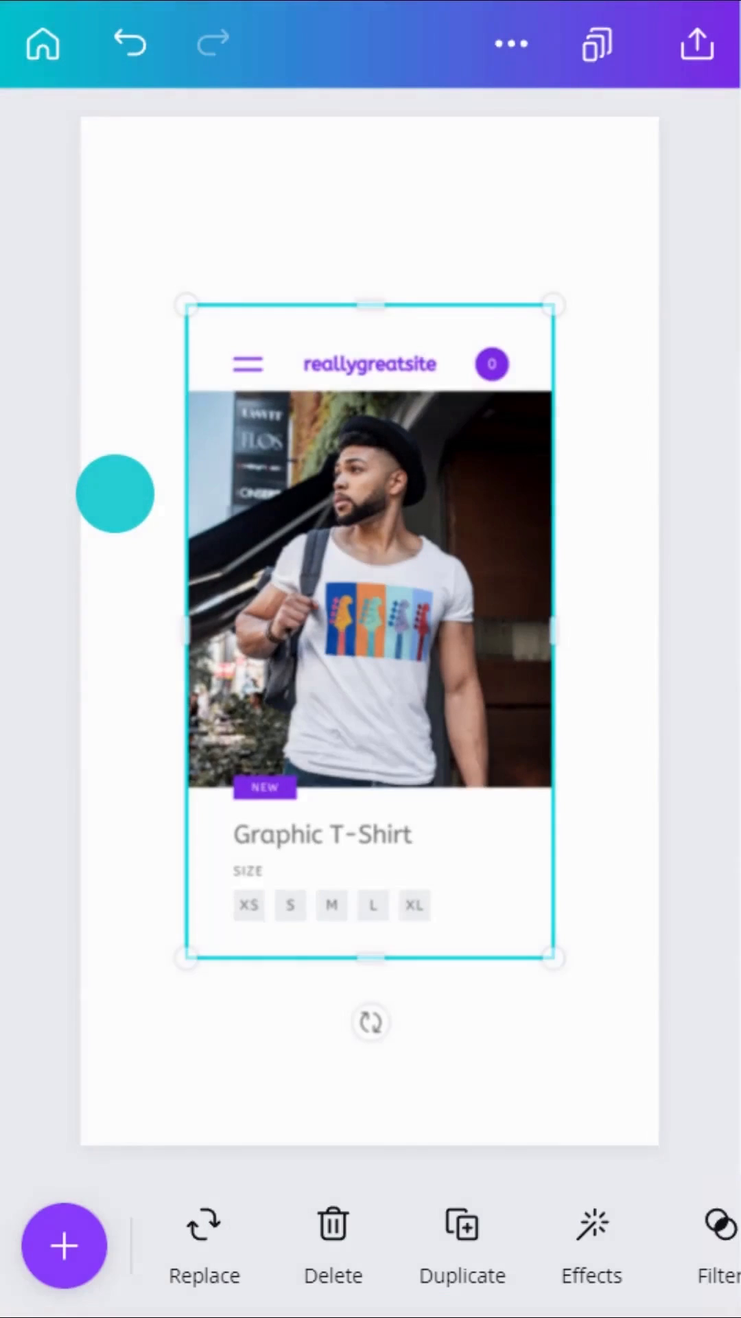
Apply the hand-held Phone 4 mockup to the page image, then bring up sharing
click(592, 1248)
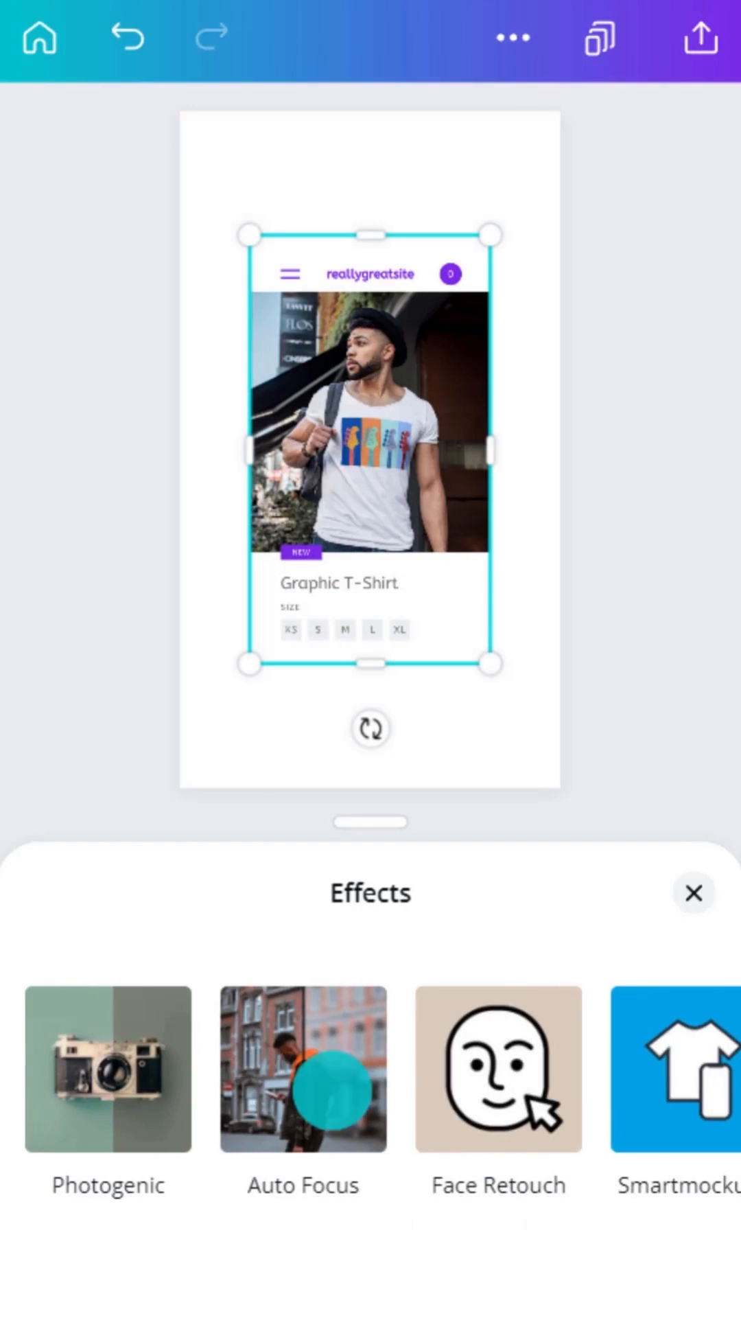
click(677, 1085)
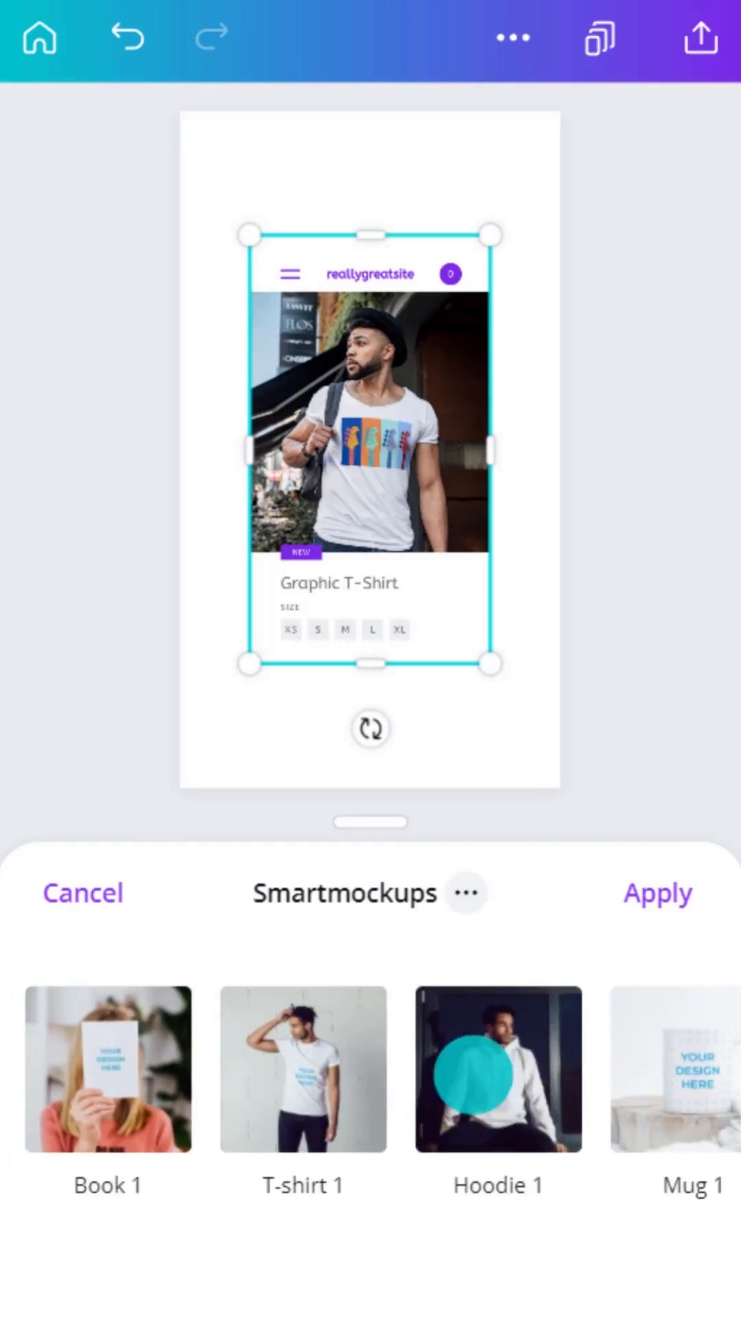
click(681, 1068)
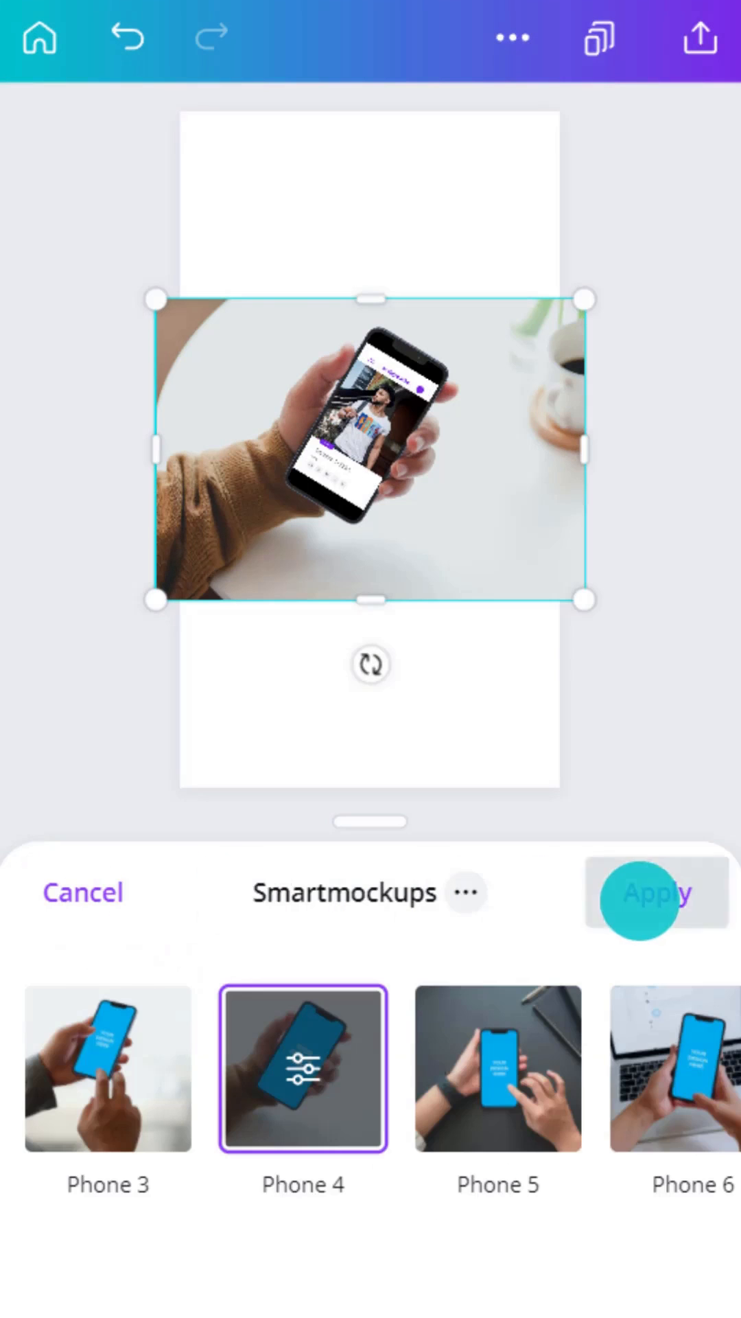
click(652, 892)
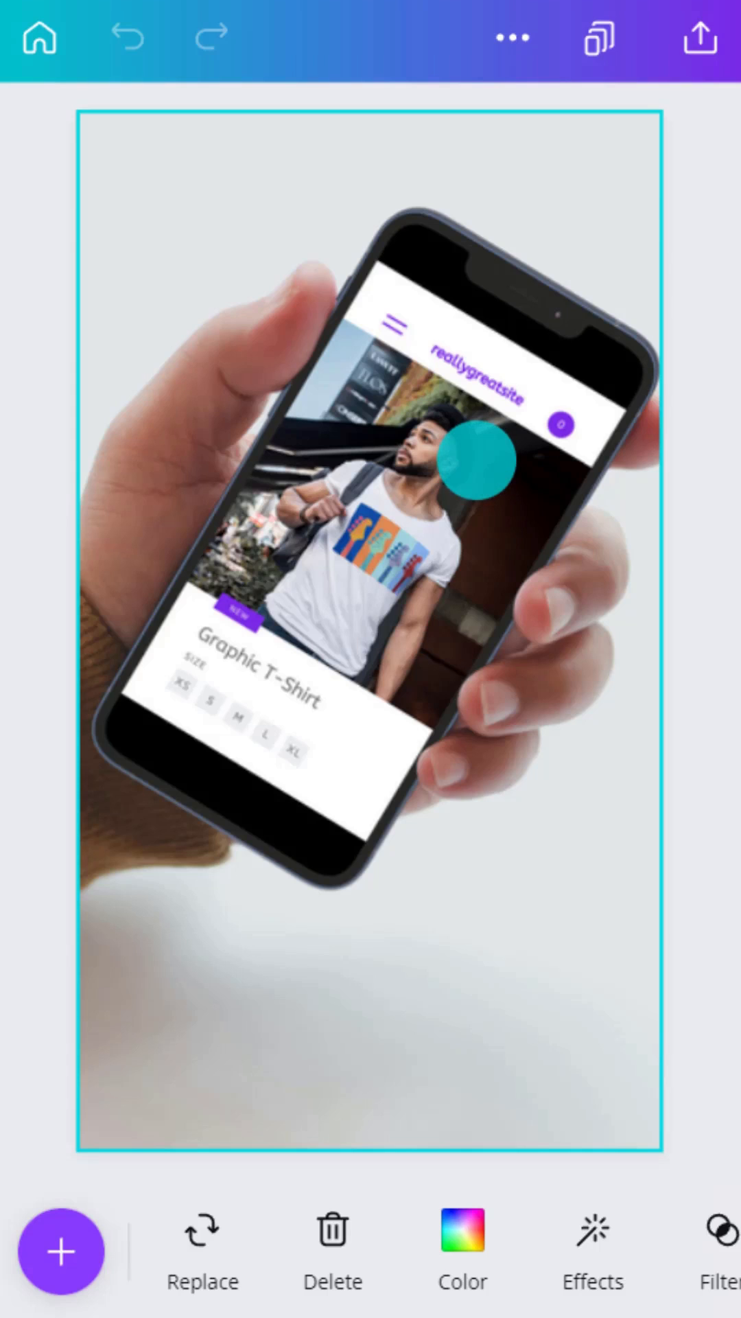
click(699, 40)
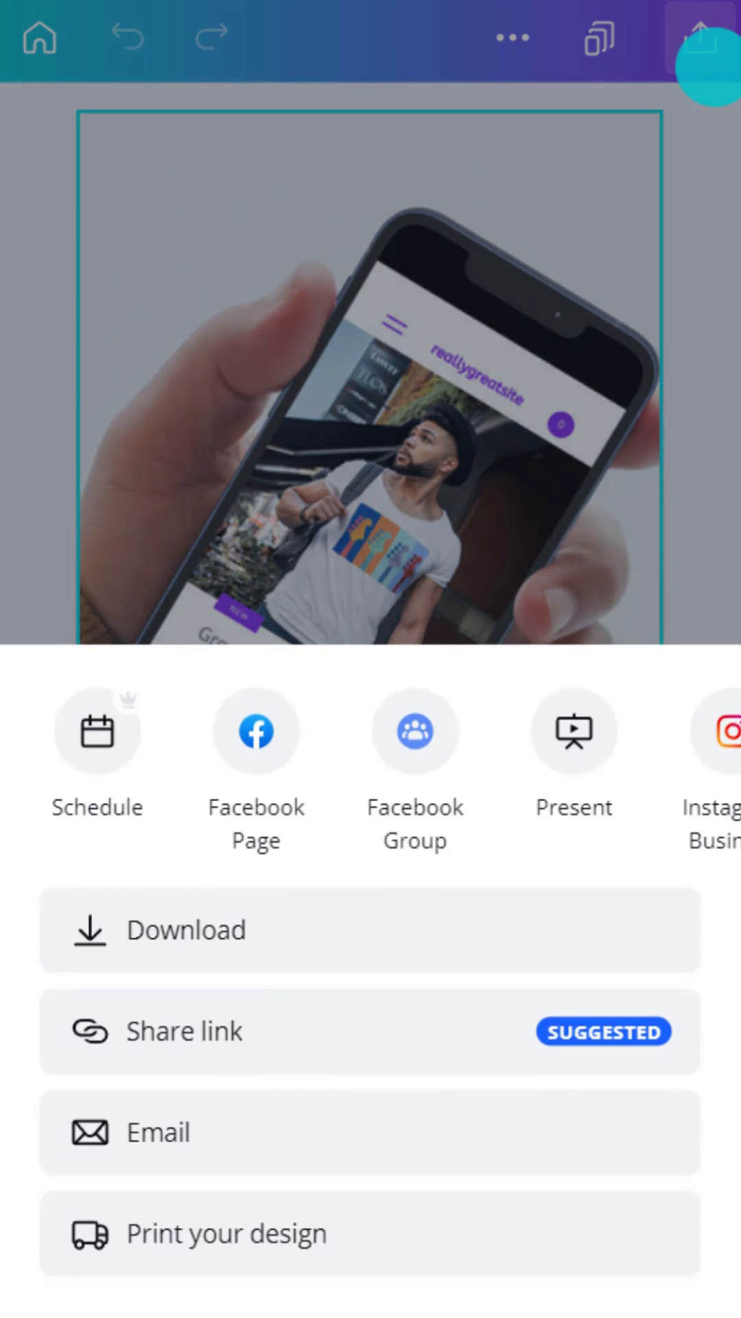